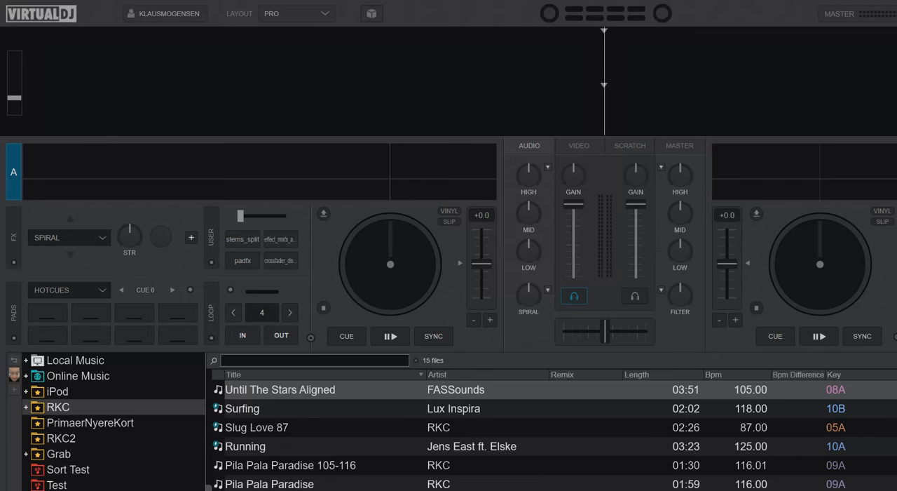
{"action": "mouse_move", "coordinate": [572, 278]}
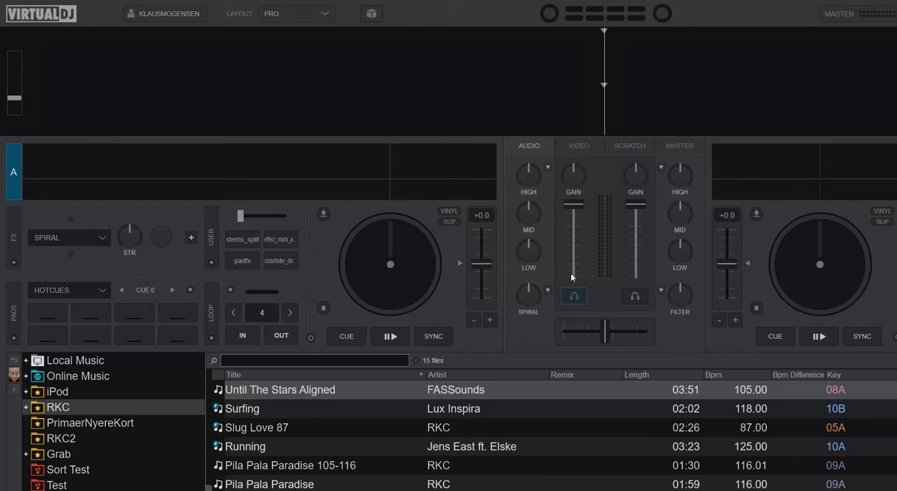
{"action": "mouse_move", "coordinate": [432, 269]}
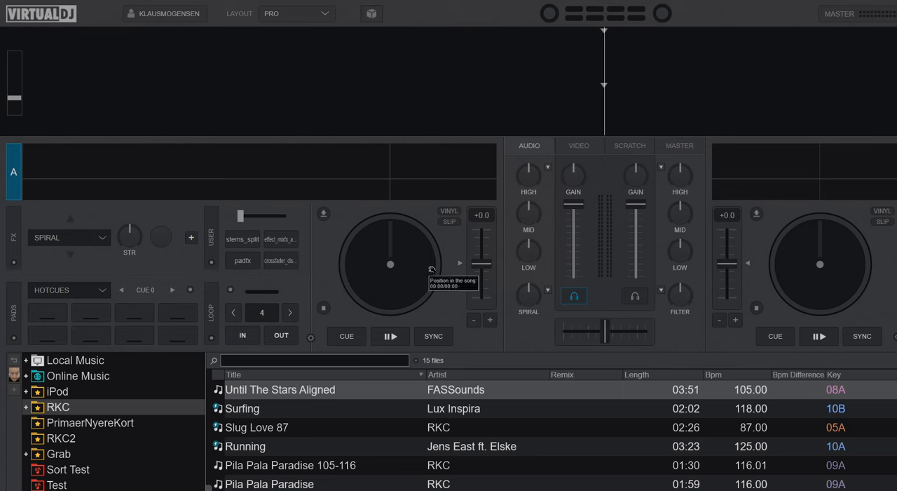
{"action": "mouse_move", "coordinate": [455, 442]}
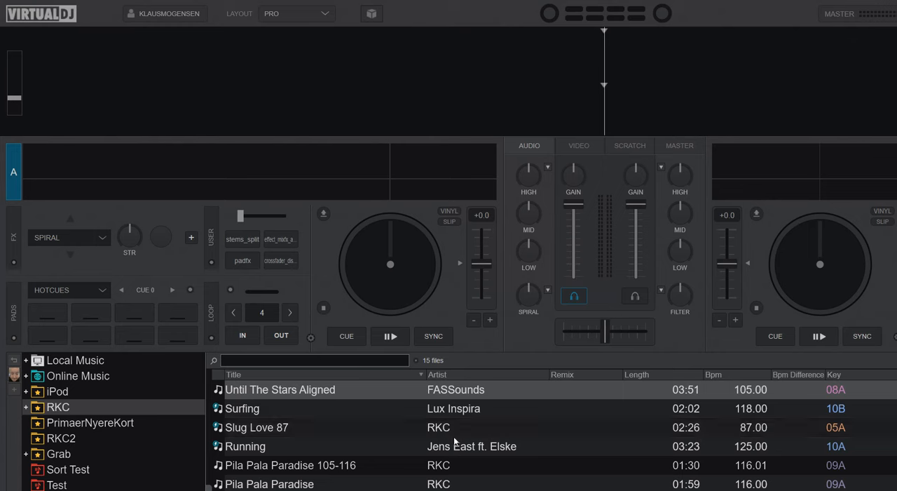
- Load Running onto deck A and play it from its cue with the Spiral effect blended in slightly
{"action": "double_click", "coordinate": [244, 446]}
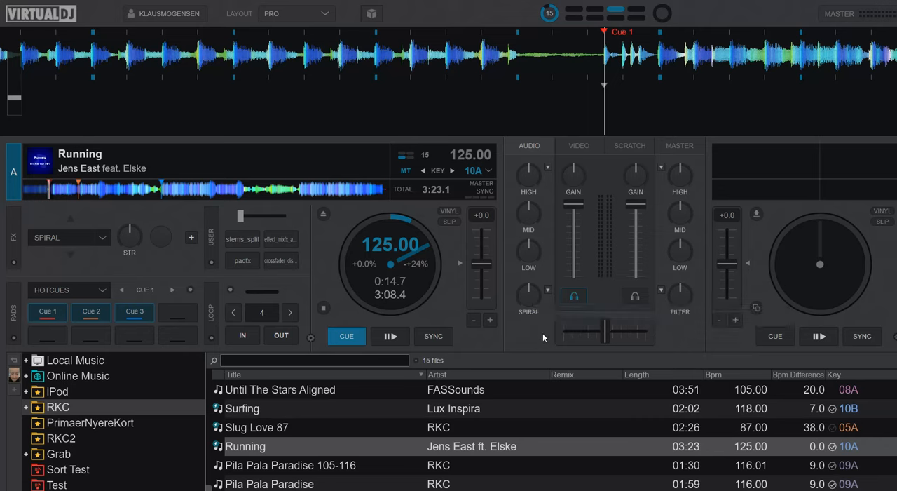
{"action": "mouse_move", "coordinate": [544, 336]}
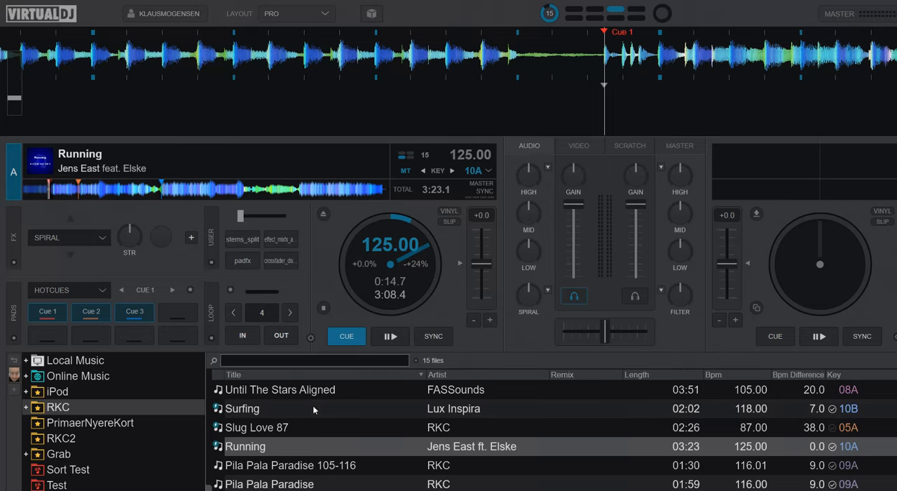
{"action": "left_click", "coordinate": [390, 336]}
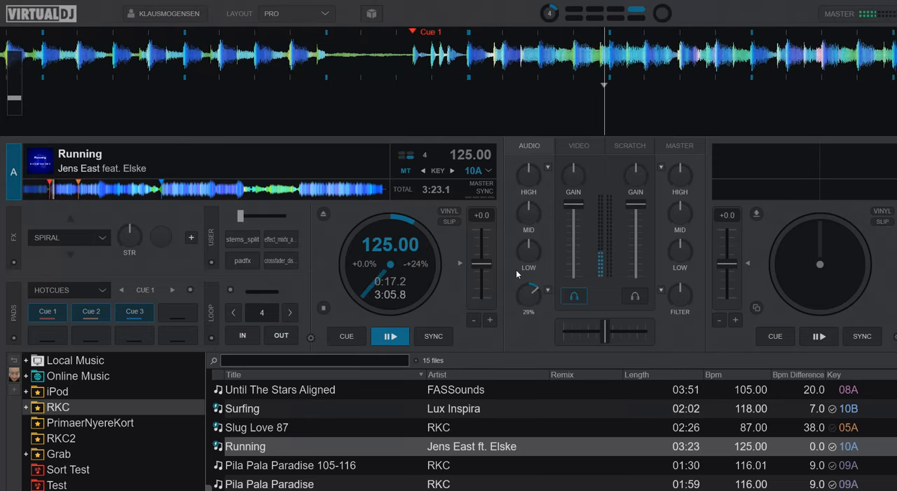
{"action": "left_click", "coordinate": [344, 337]}
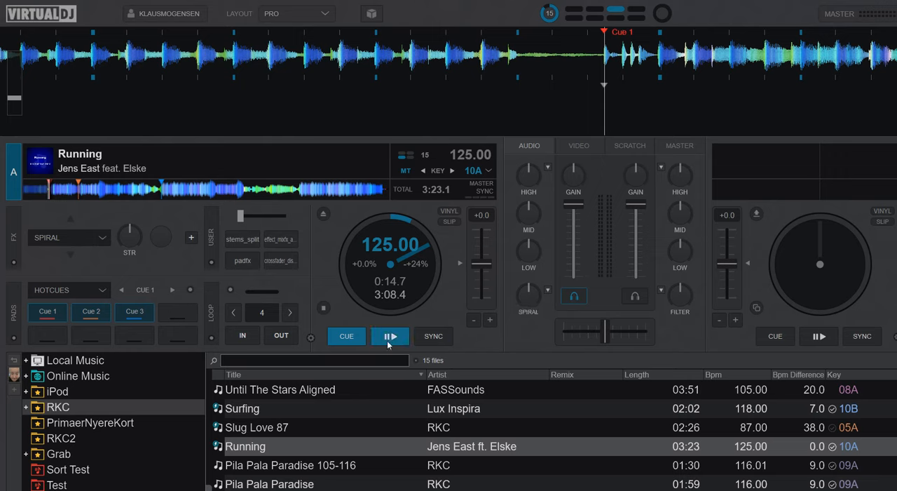
{"action": "left_click", "coordinate": [390, 337]}
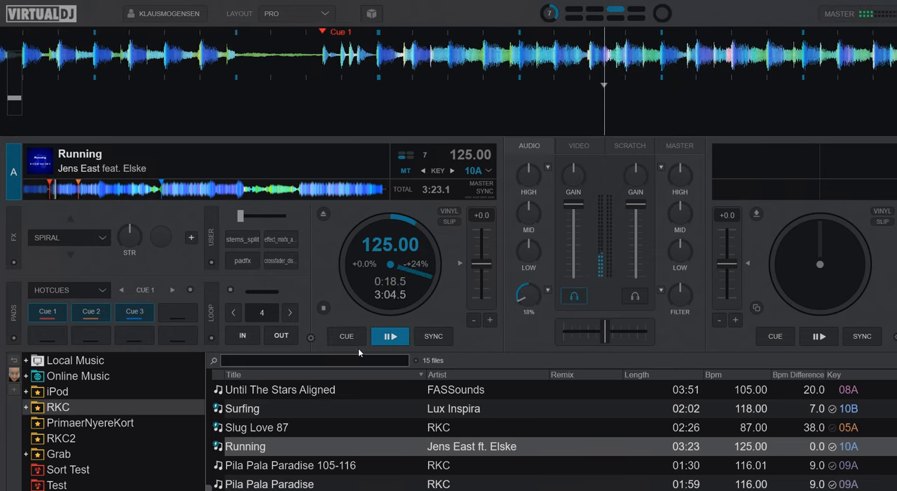
- Return deck A to its cue, replay Running with more Spiral, then pause a few seconds in
{"action": "left_click", "coordinate": [345, 336]}
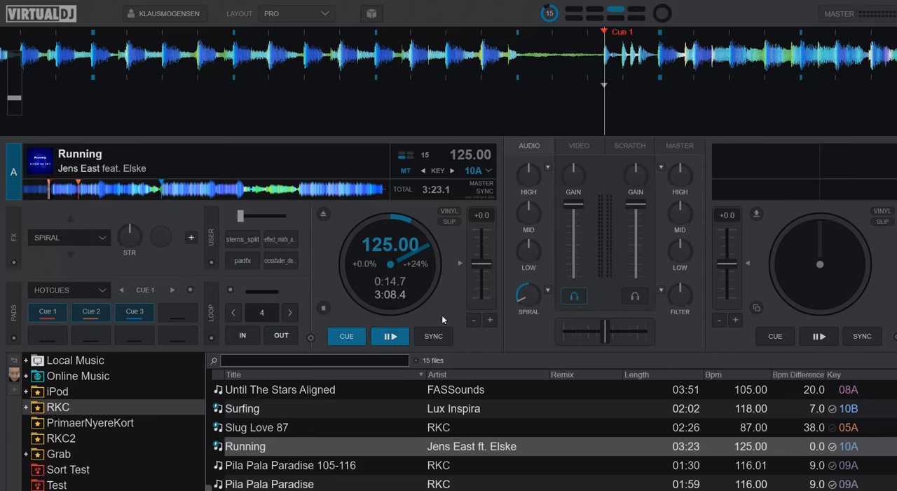
{"action": "mouse_move", "coordinate": [527, 294]}
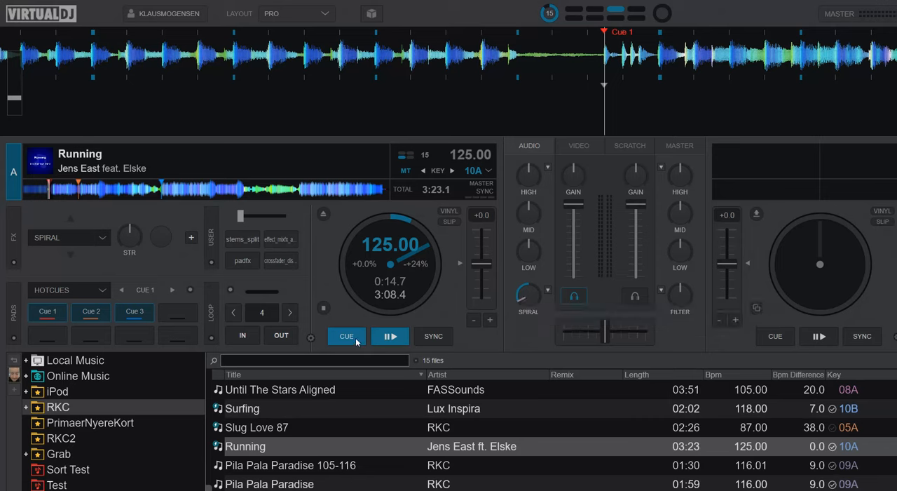
{"action": "mouse_move", "coordinate": [346, 337]}
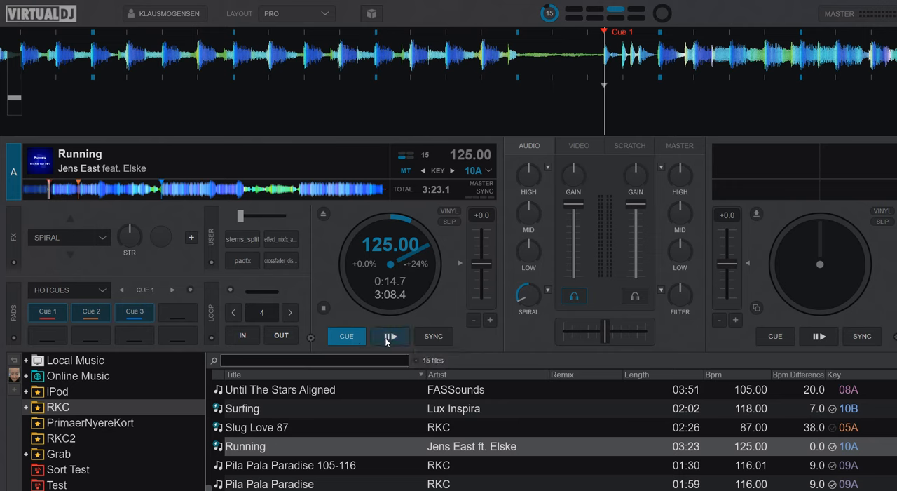
{"action": "mouse_move", "coordinate": [390, 339]}
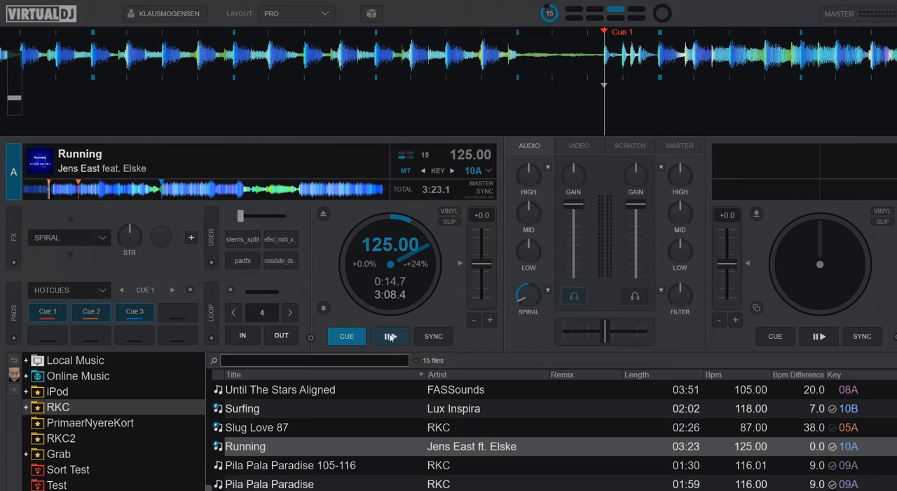
{"action": "mouse_move", "coordinate": [390, 337]}
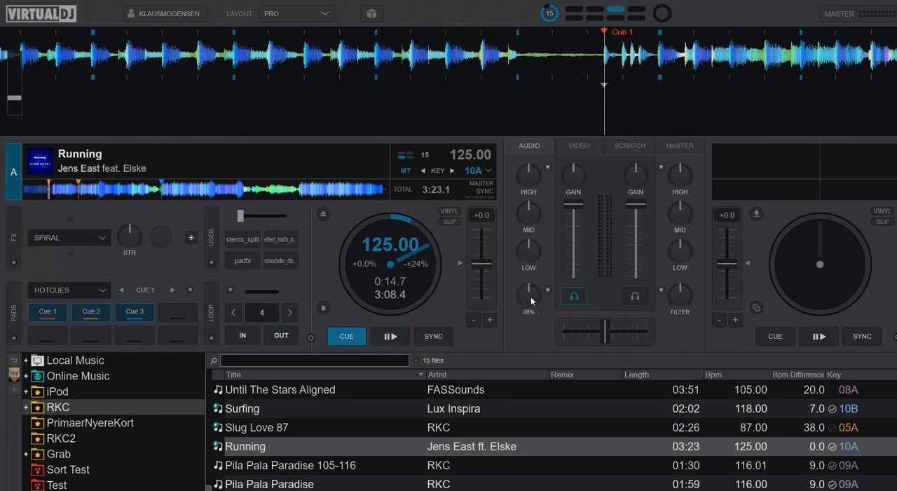
{"action": "mouse_move", "coordinate": [433, 337]}
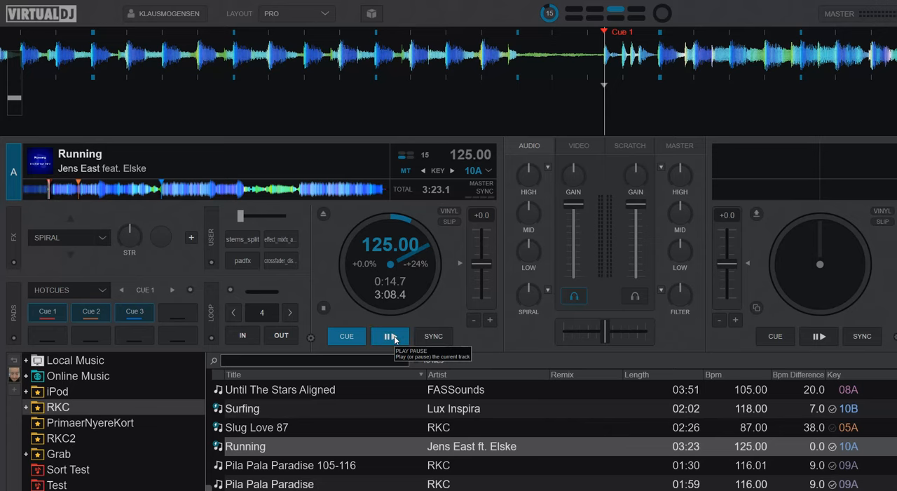
{"action": "left_click", "coordinate": [389, 336]}
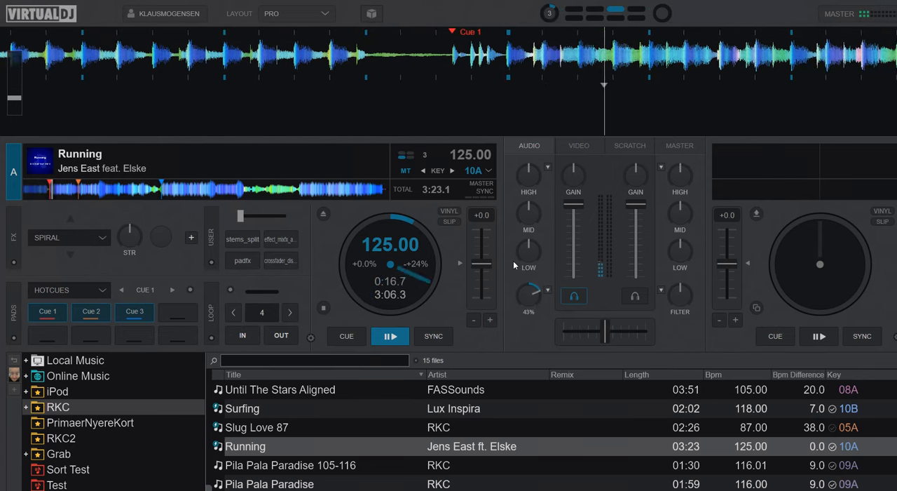
{"action": "left_click", "coordinate": [390, 337]}
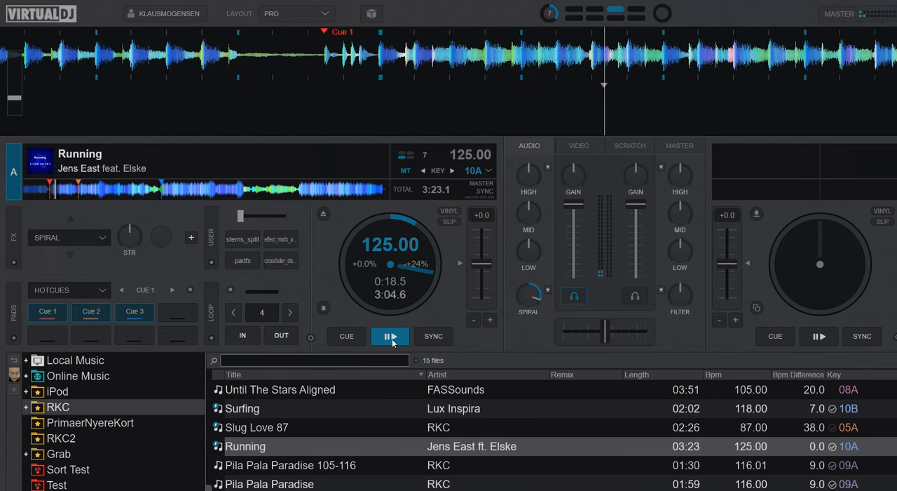
{"action": "mouse_move", "coordinate": [390, 336]}
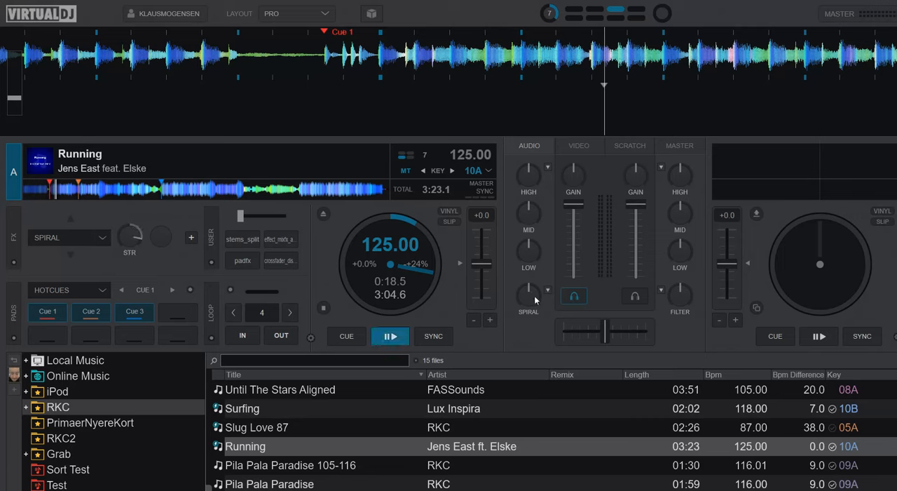
- Play Running with the Spiral FX switched on, then park deck A back at its cue point
{"action": "left_click", "coordinate": [390, 337]}
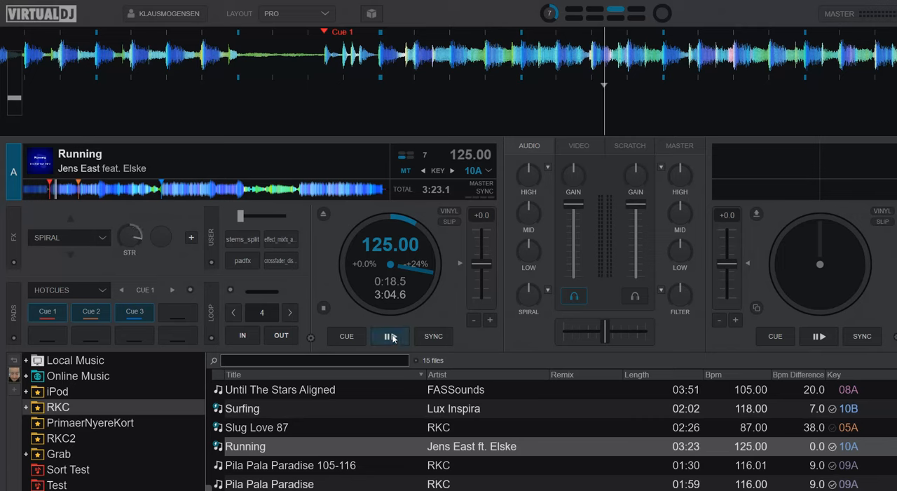
{"action": "mouse_move", "coordinate": [389, 336]}
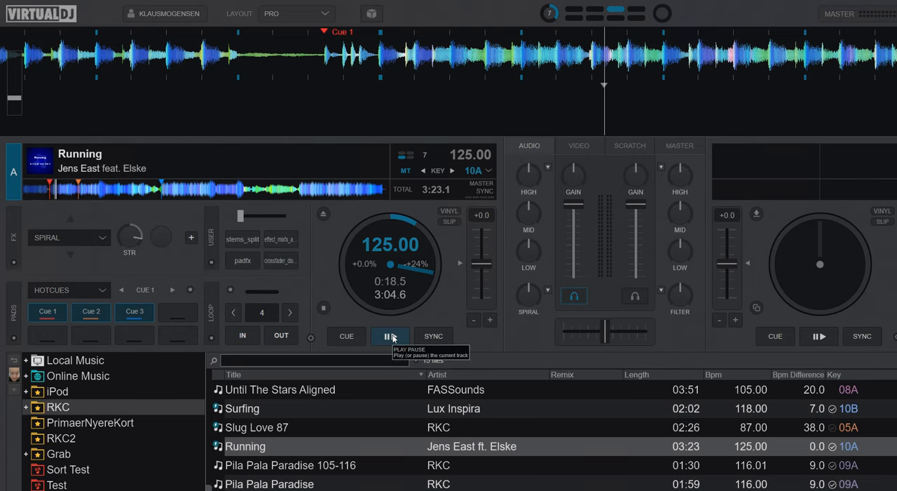
{"action": "left_click", "coordinate": [390, 336]}
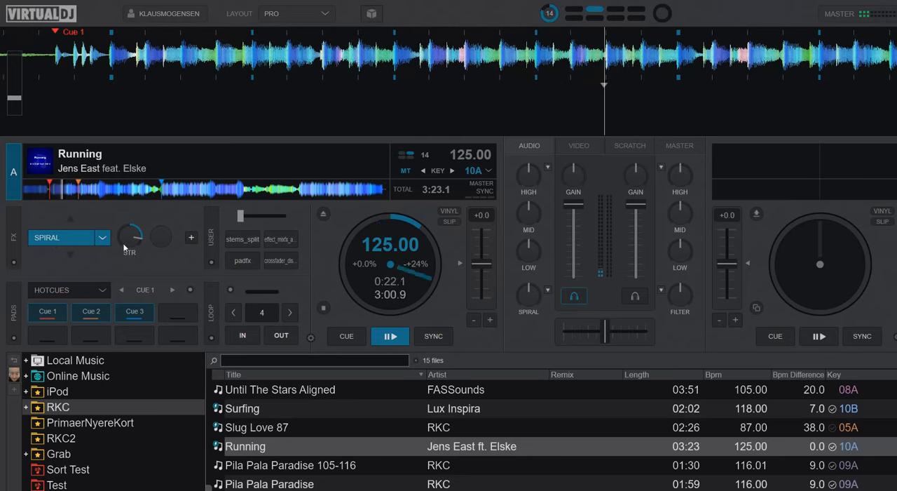
{"action": "left_click", "coordinate": [345, 336]}
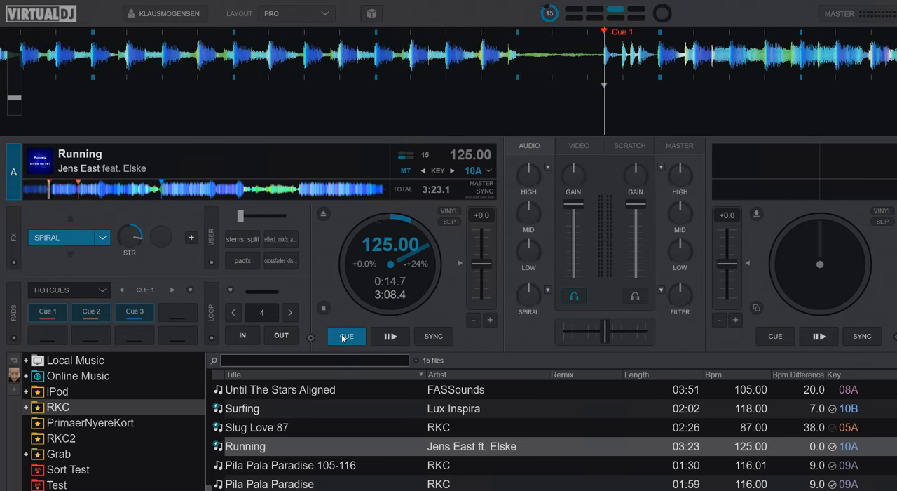
{"action": "mouse_move", "coordinate": [347, 337]}
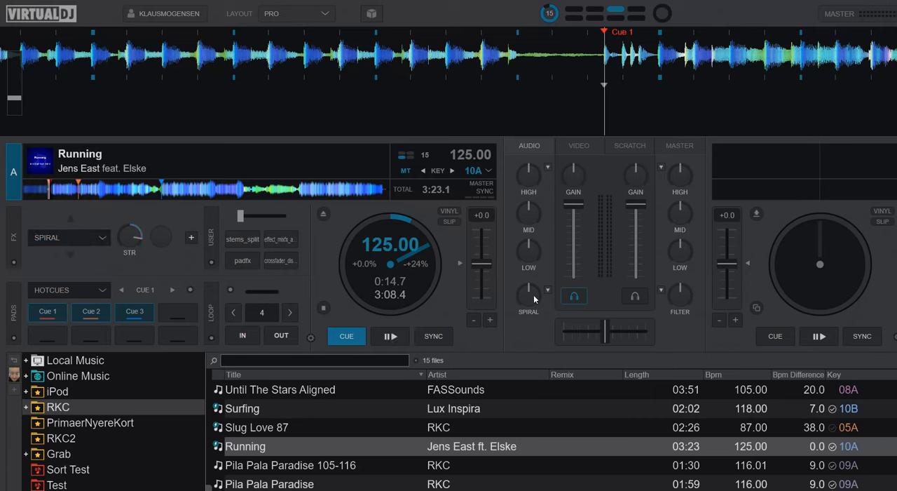
{"action": "mouse_move", "coordinate": [56, 237]}
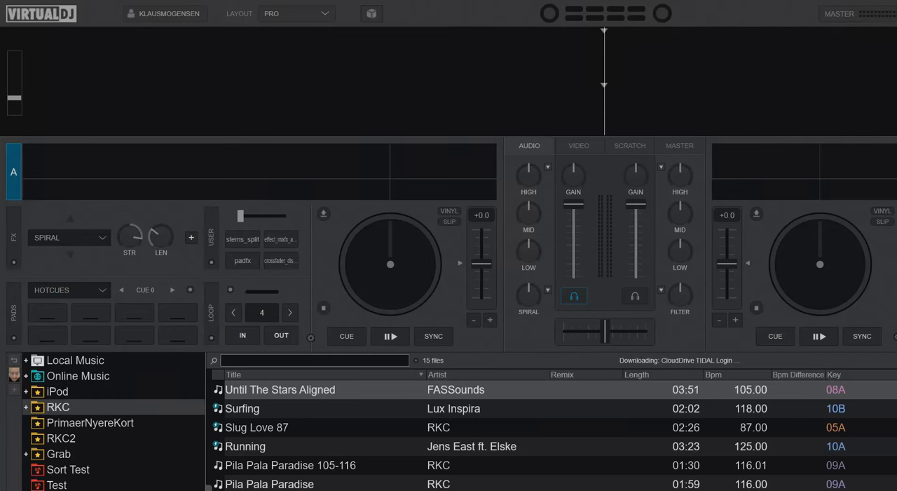
{"action": "mouse_move", "coordinate": [53, 359]}
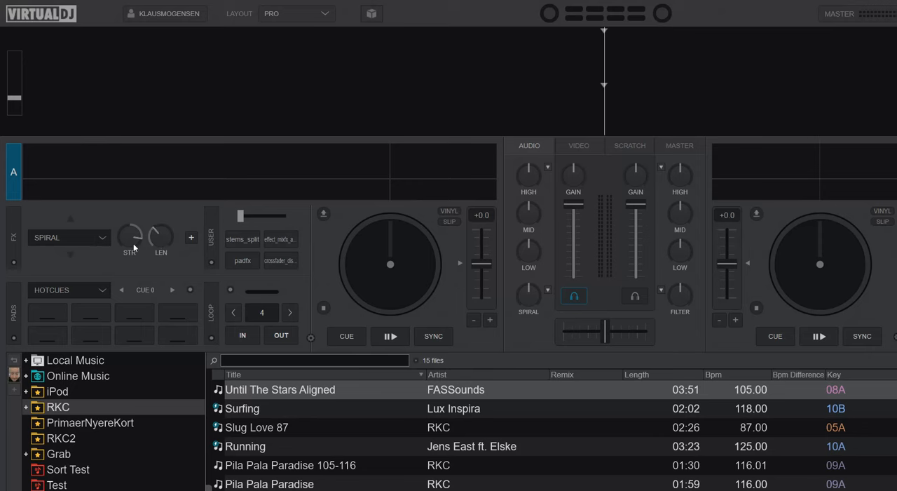
{"action": "mouse_move", "coordinate": [329, 268]}
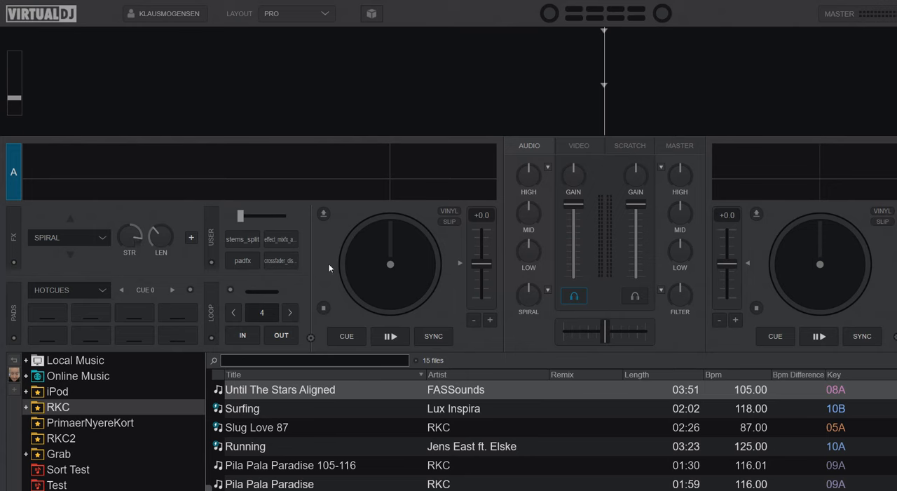
{"action": "mouse_move", "coordinate": [524, 302]}
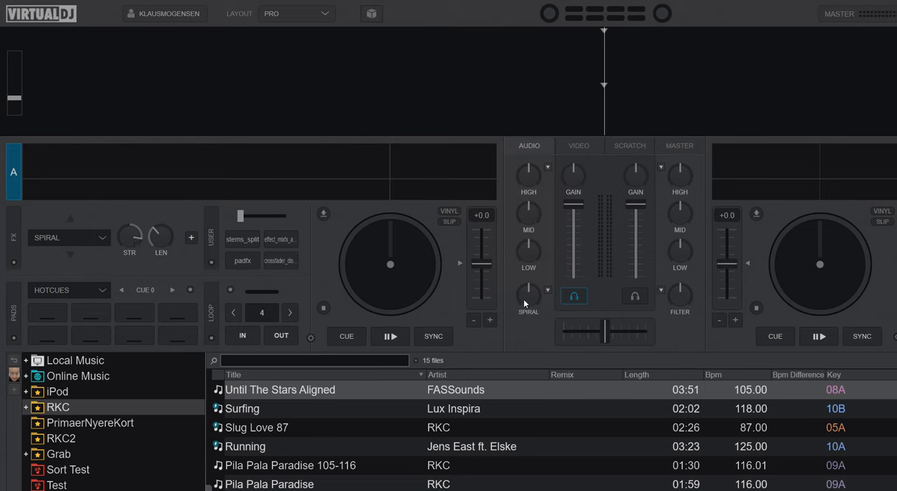
- Unload Running from deck A so Spiral shows separate STR and LEN knobs
{"action": "left_click", "coordinate": [241, 334]}
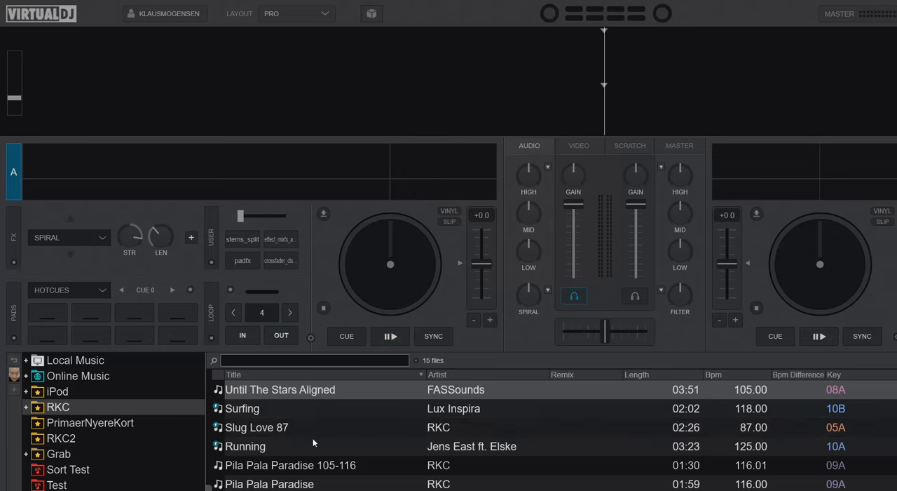
- Reload Running on deck A and audition it with Spiral at a changed strength, ending at the cue point
{"action": "double_click", "coordinate": [244, 445]}
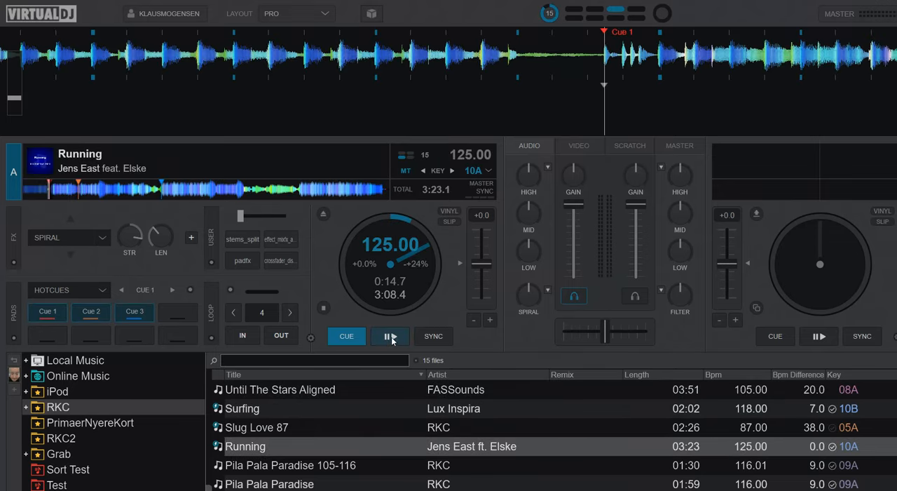
{"action": "left_click", "coordinate": [389, 336]}
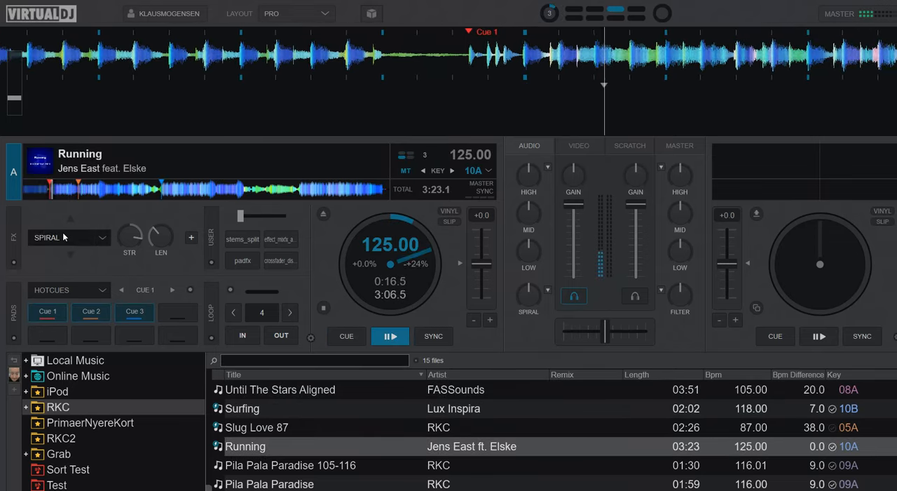
{"action": "left_click", "coordinate": [345, 336]}
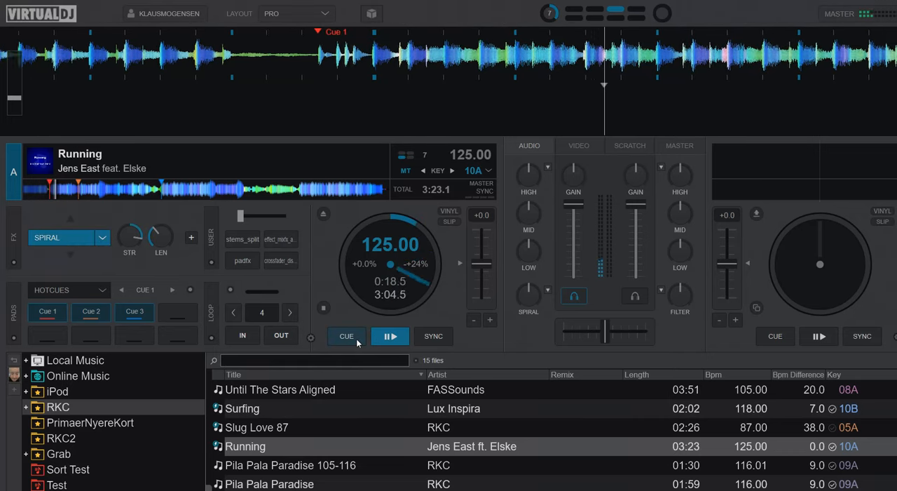
{"action": "left_click", "coordinate": [347, 336]}
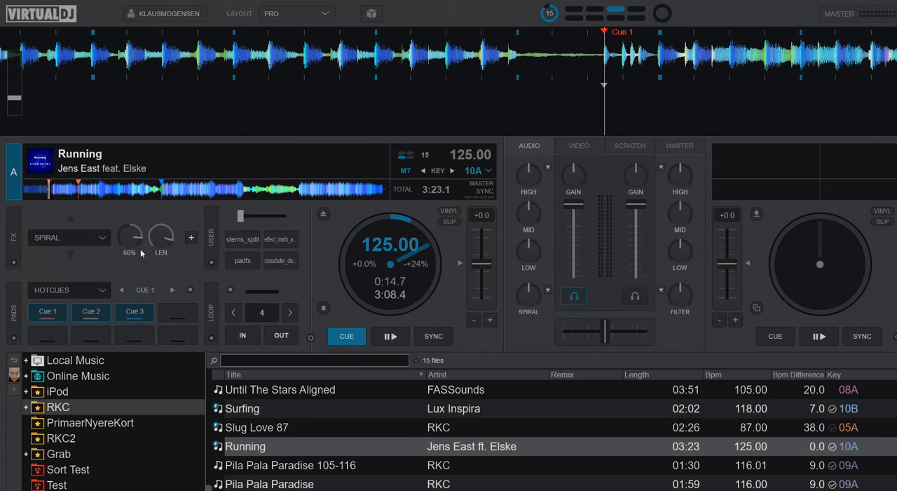
{"action": "left_click", "coordinate": [390, 336]}
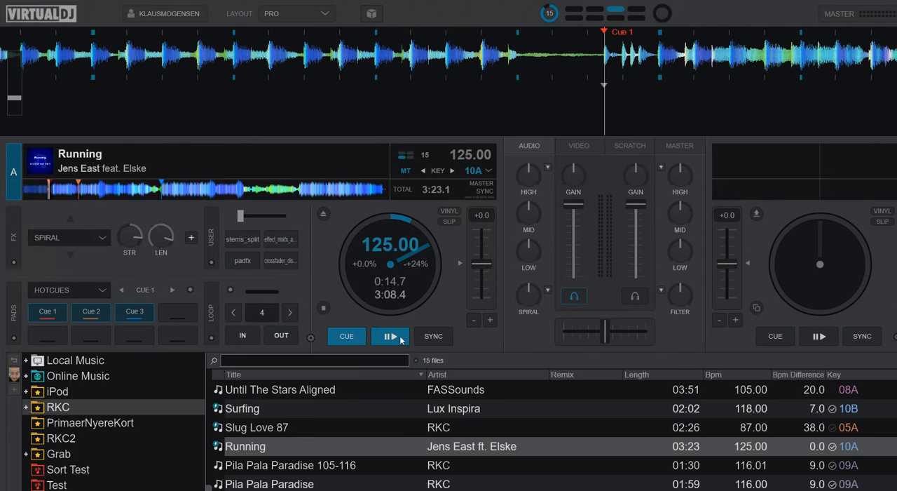
{"action": "left_click", "coordinate": [390, 337]}
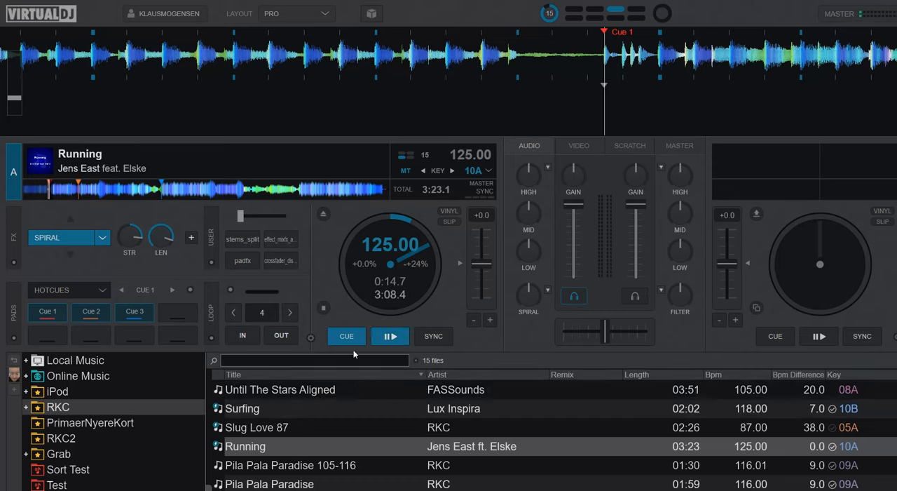
{"action": "mouse_move", "coordinate": [354, 352]}
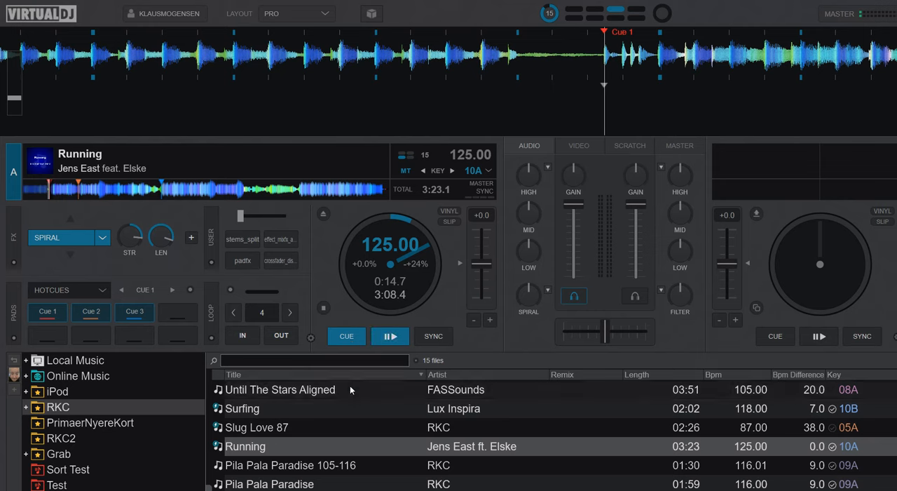
{"action": "mouse_move", "coordinate": [135, 335]}
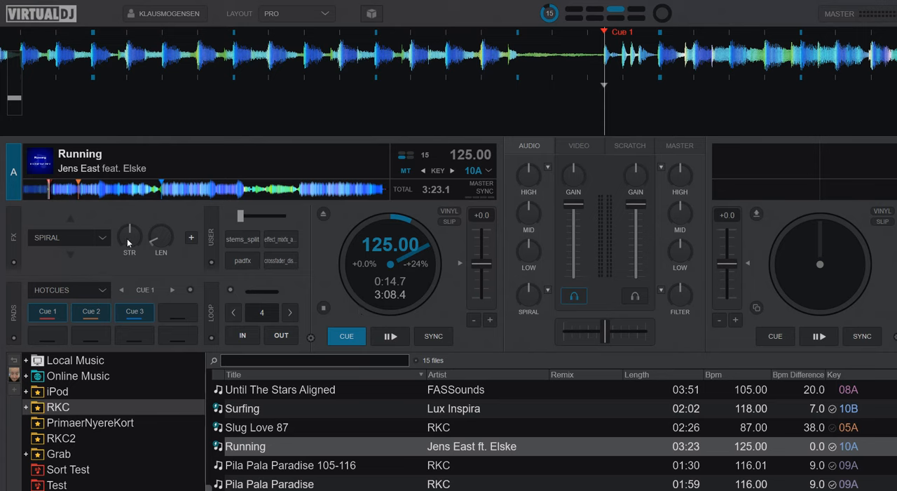
- Lower the Spiral strength to 16%, check its length setting, and switch the effect on for deck A
{"action": "left_click", "coordinate": [129, 237]}
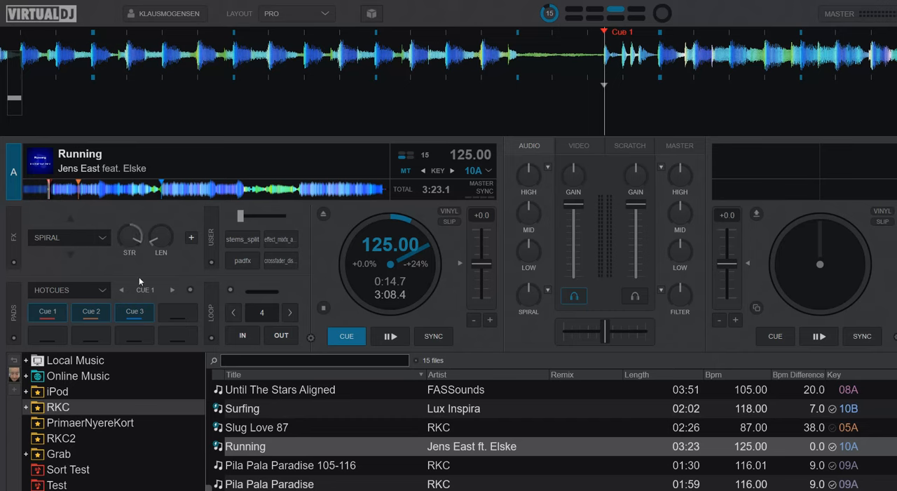
{"action": "left_click", "coordinate": [390, 336]}
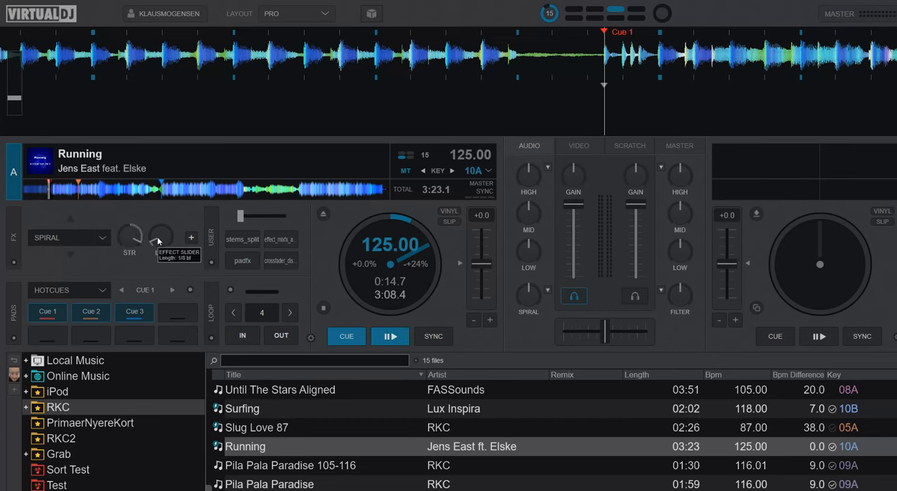
{"action": "left_click", "coordinate": [389, 336]}
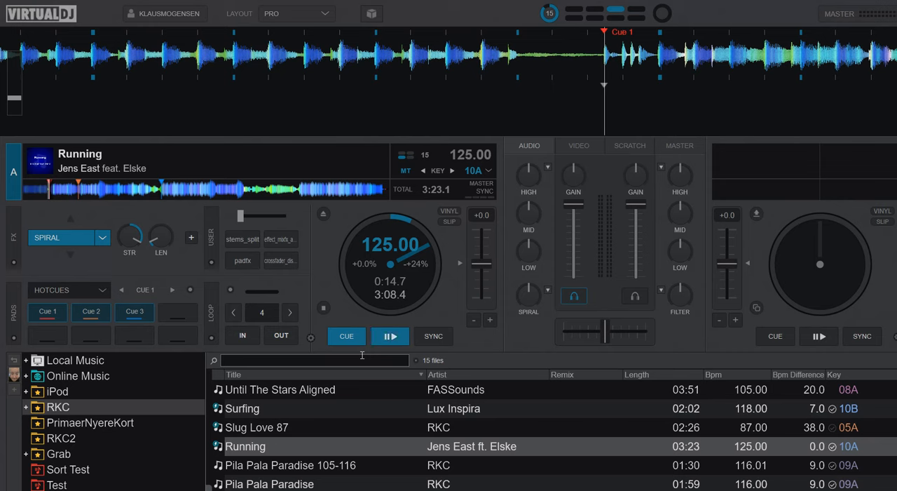
{"action": "mouse_move", "coordinate": [3, 216]}
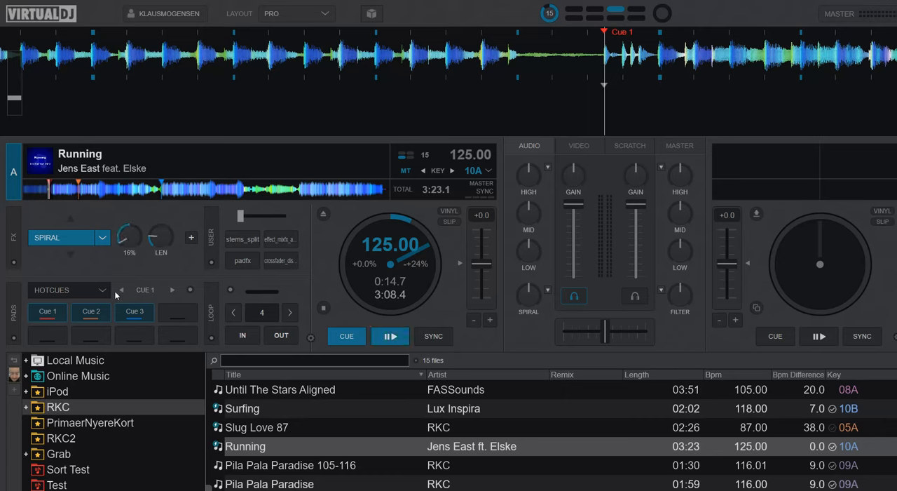
- Replay Running while toggling the Spiral FX on and off, returning deck A to its cue point
{"action": "left_click", "coordinate": [390, 337]}
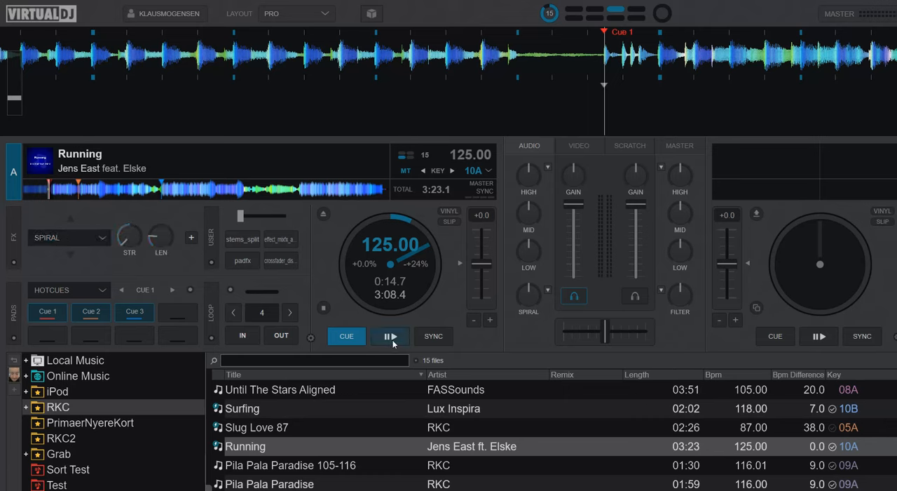
{"action": "left_click", "coordinate": [390, 336]}
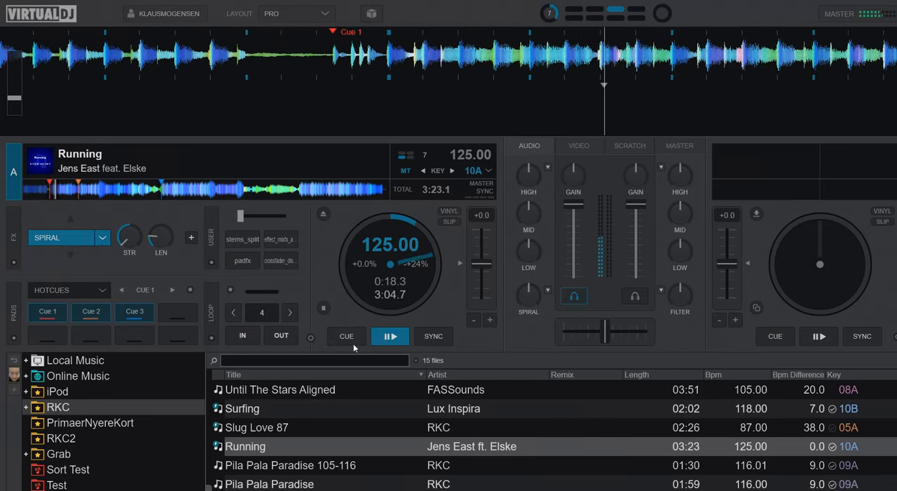
{"action": "left_click", "coordinate": [347, 337]}
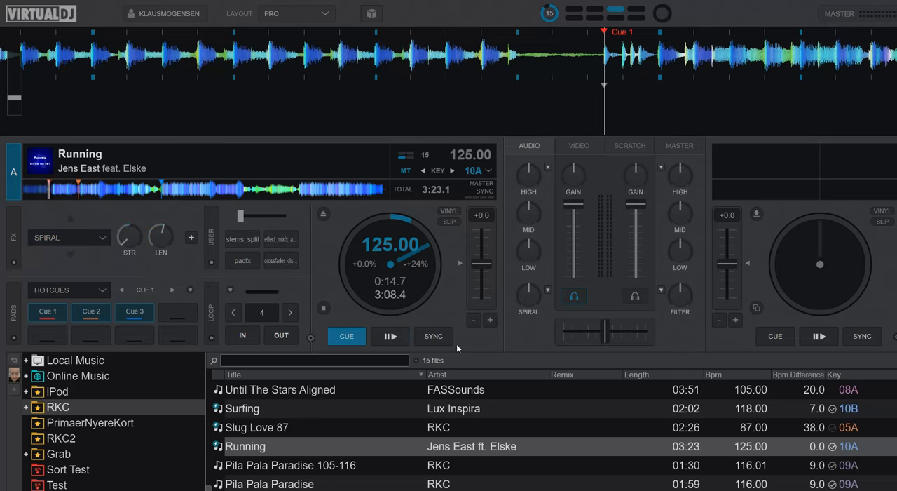
{"action": "left_click", "coordinate": [390, 337]}
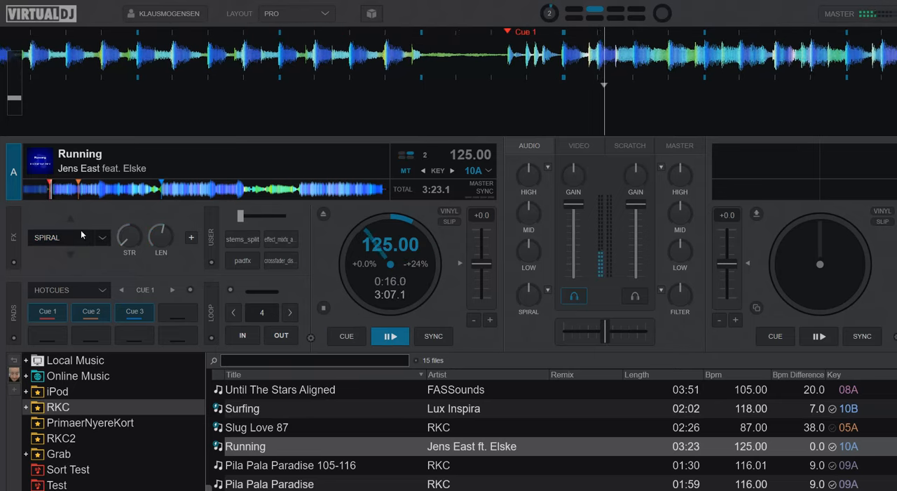
{"action": "left_click", "coordinate": [345, 337]}
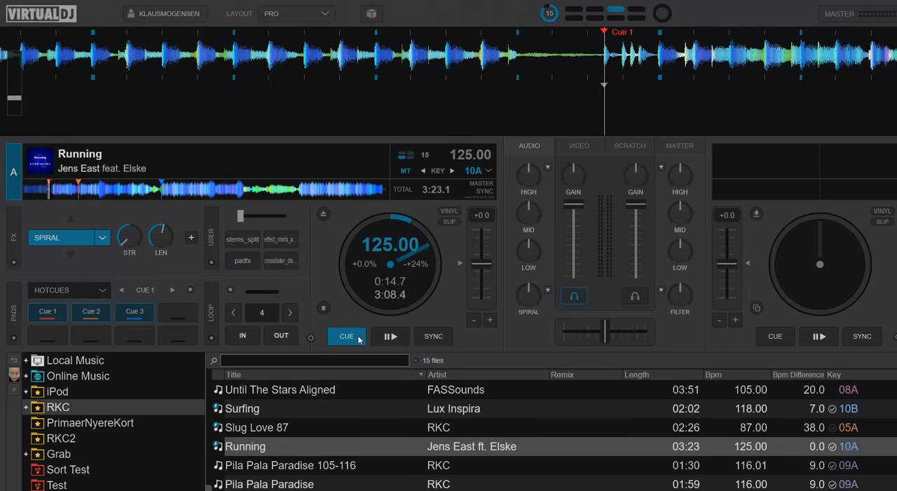
{"action": "mouse_move", "coordinate": [347, 336]}
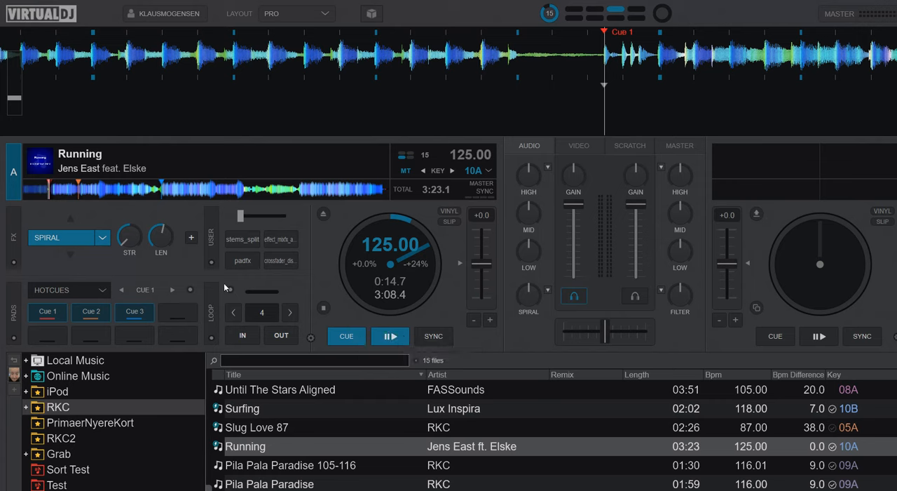
{"action": "mouse_move", "coordinate": [162, 239]}
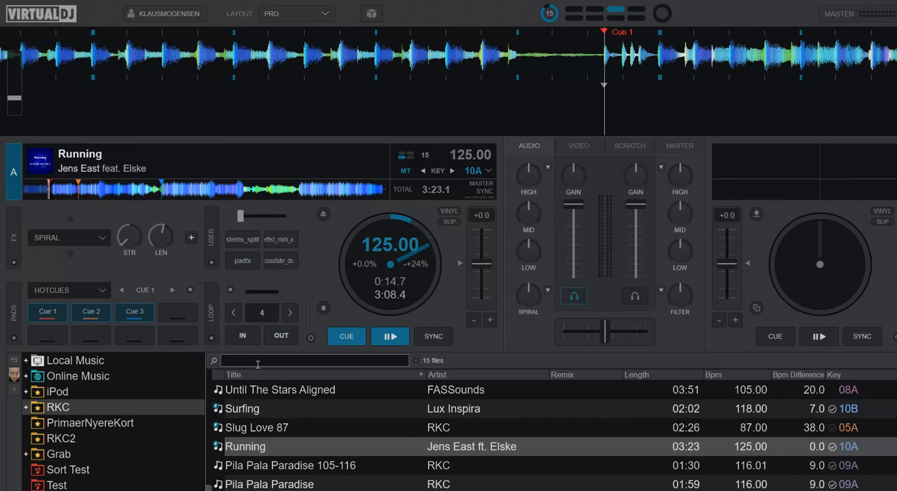
- Search the library for 'spiral' and load the Rekordbox SPIRAL-BEAT1 sample to play on deck B
{"action": "left_click", "coordinate": [390, 336]}
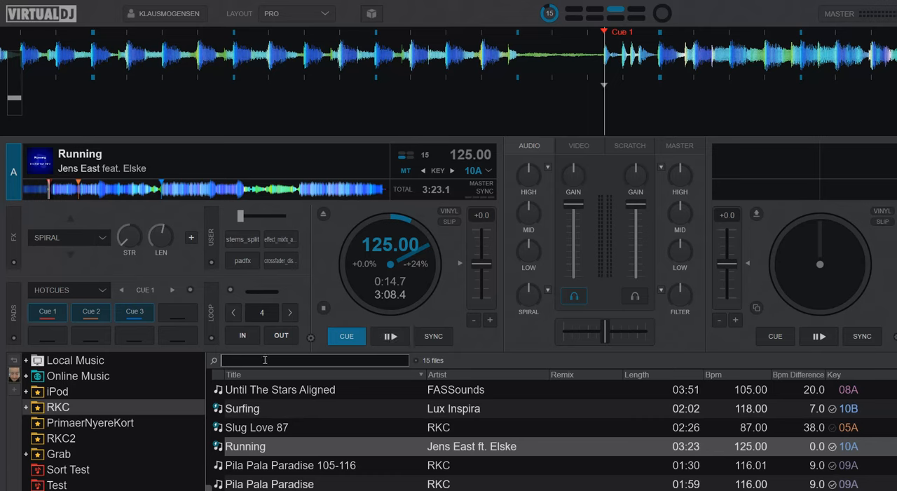
{"action": "type", "text": "spiral"}
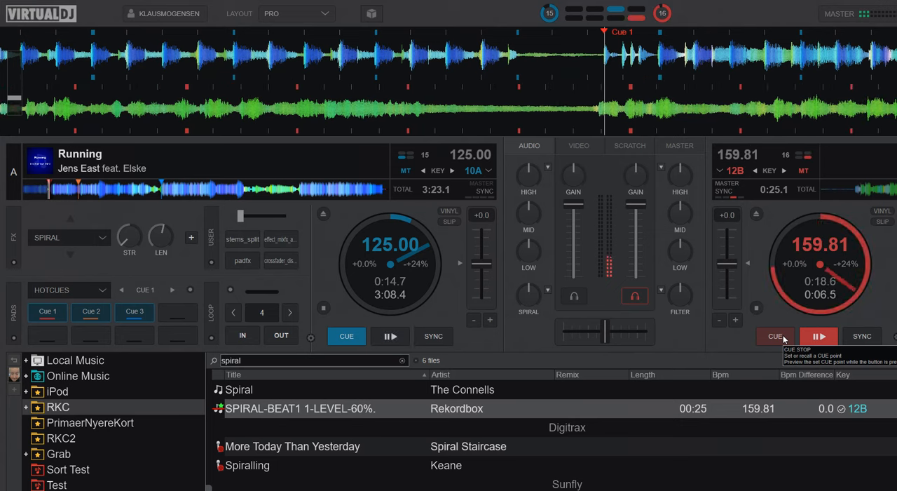
- Stop SPIRAL-BEAT1 on deck B back at its start, leaving Running paused on deck A
{"action": "left_click", "coordinate": [774, 336]}
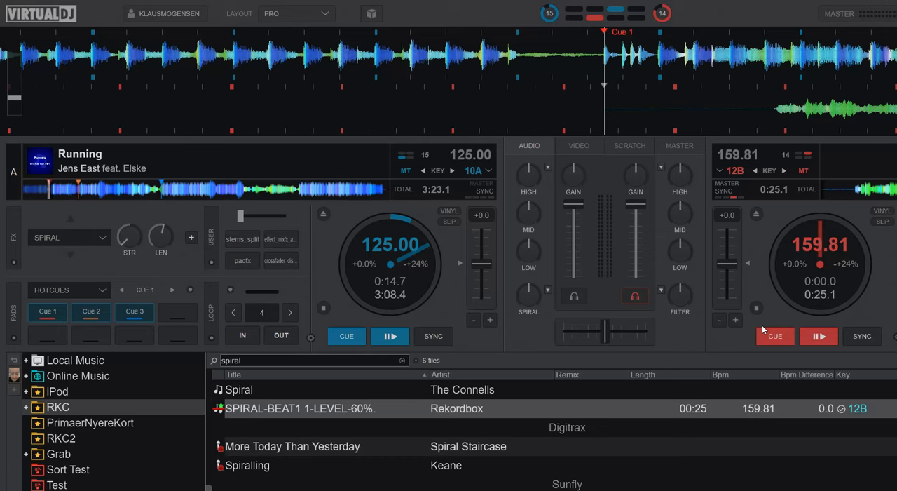
{"action": "mouse_move", "coordinate": [564, 323]}
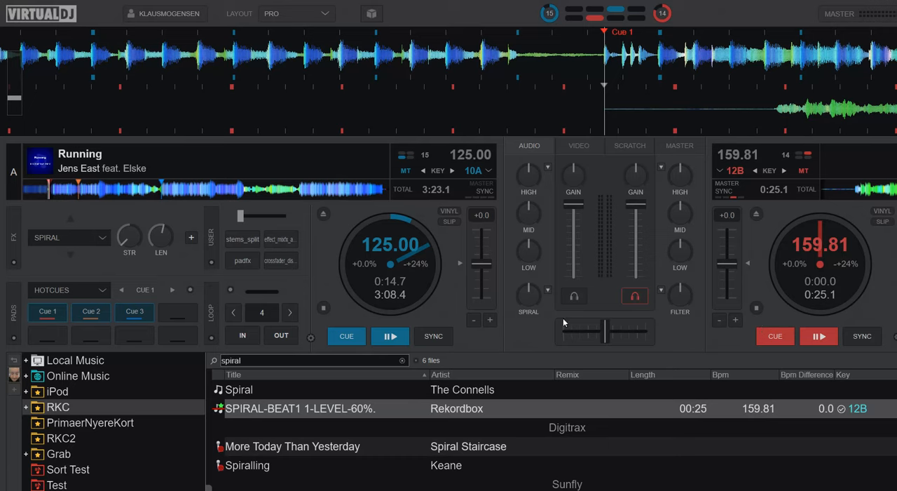
{"action": "mouse_move", "coordinate": [550, 326]}
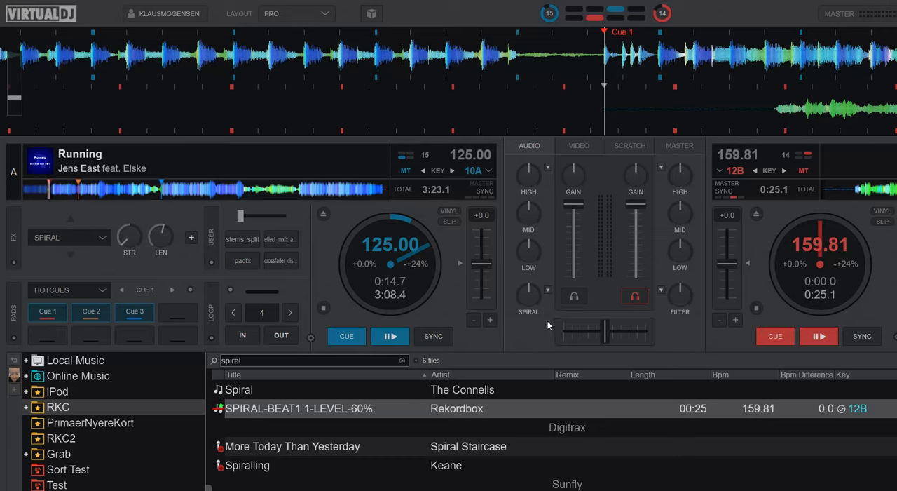
{"action": "mouse_move", "coordinate": [547, 325]}
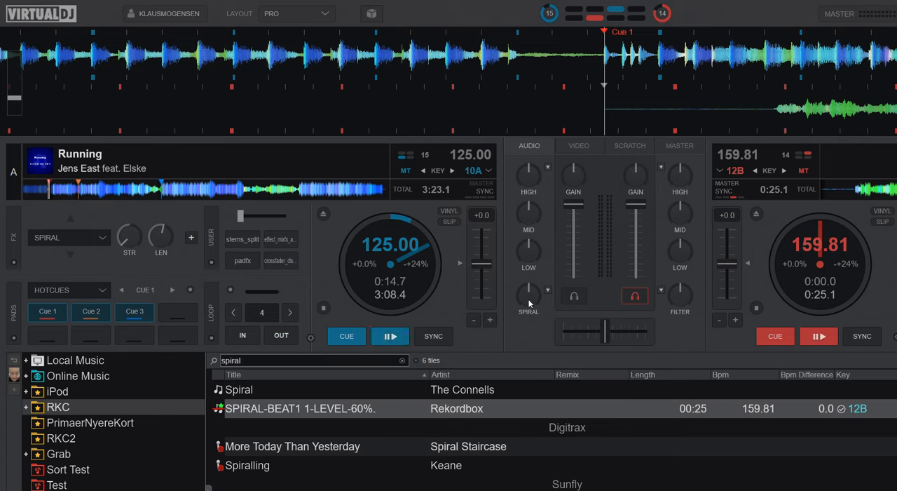
{"action": "mouse_move", "coordinate": [146, 275]}
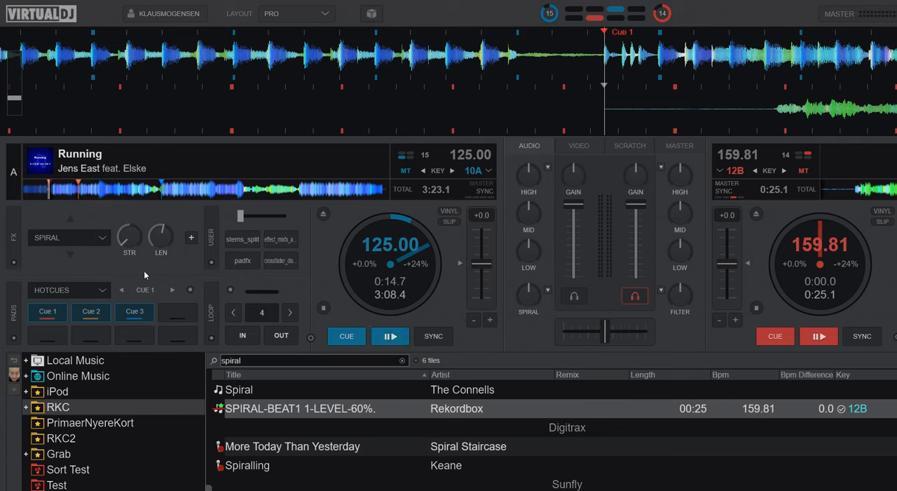
{"action": "mouse_move", "coordinate": [175, 262]}
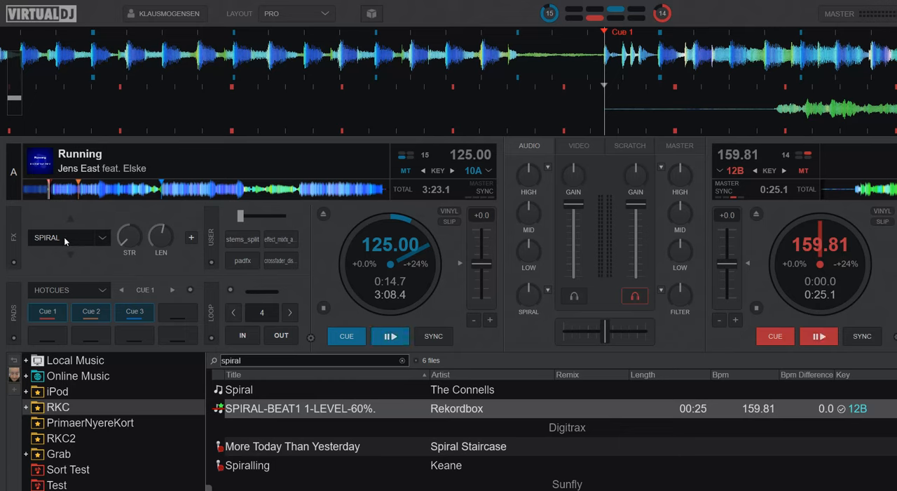
{"action": "mouse_move", "coordinate": [181, 267]}
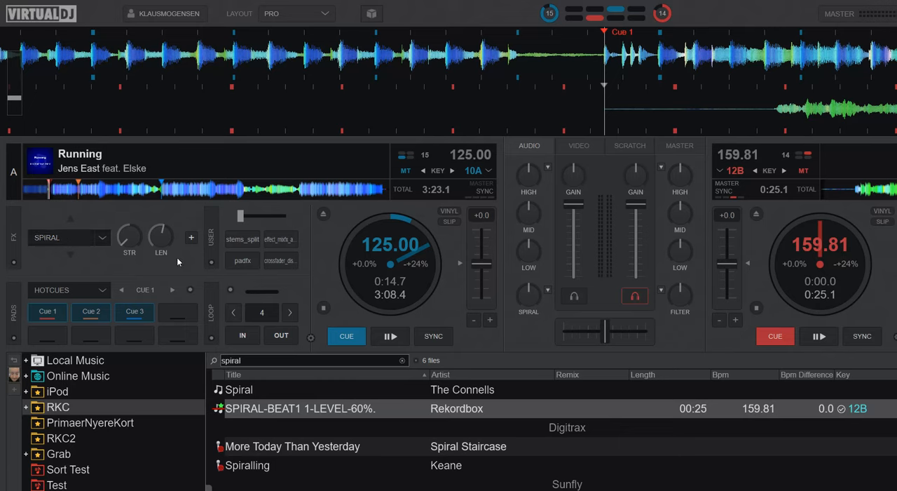
{"action": "mouse_move", "coordinate": [488, 361]}
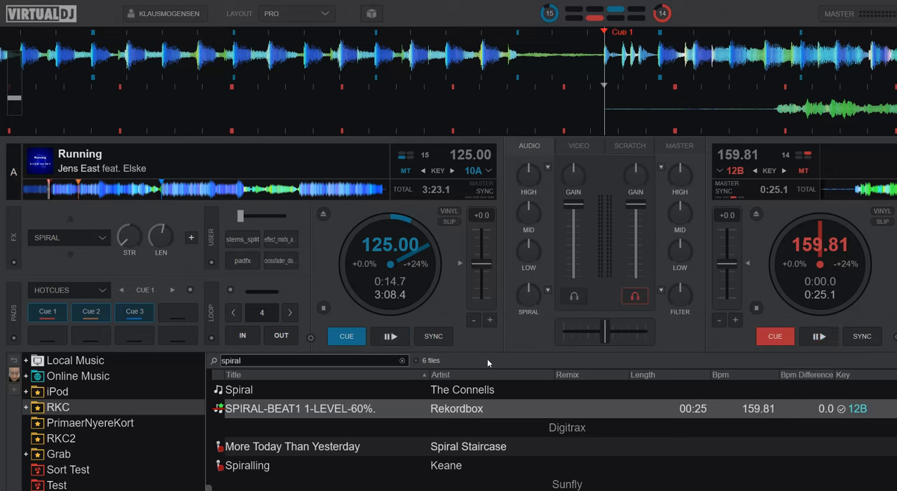
{"action": "mouse_move", "coordinate": [488, 361]}
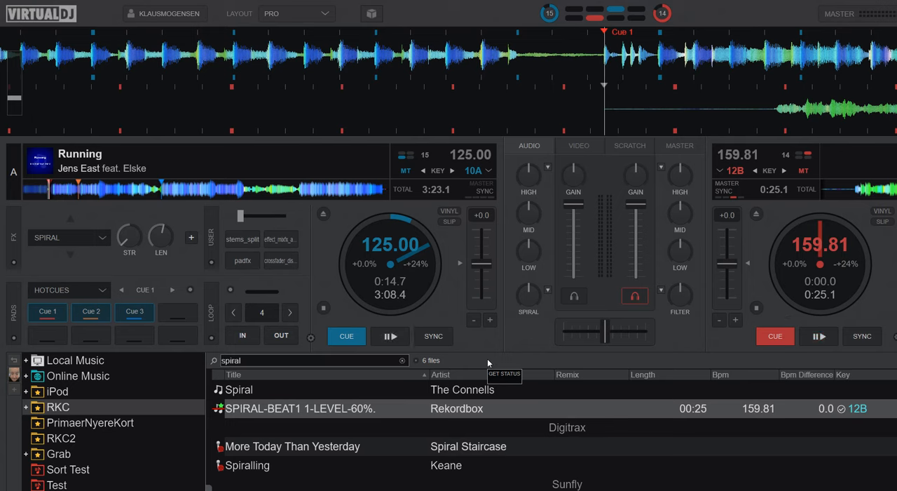
{"action": "left_click", "coordinate": [390, 337]}
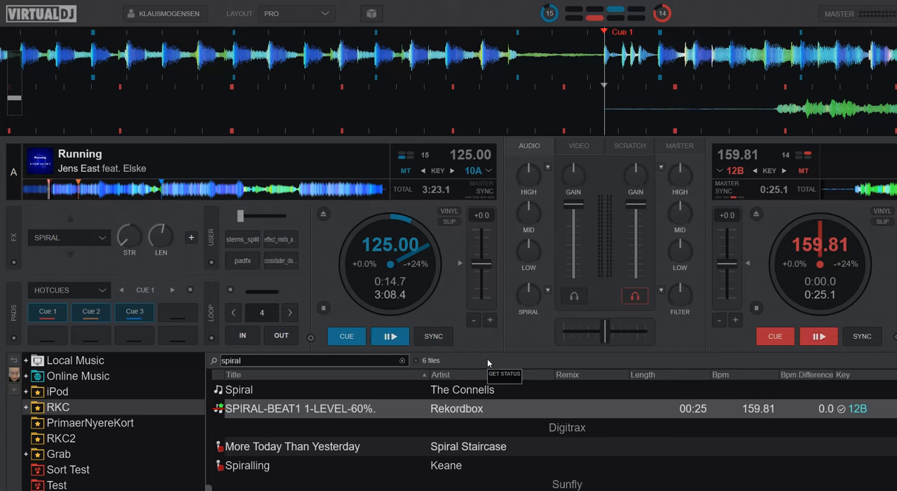